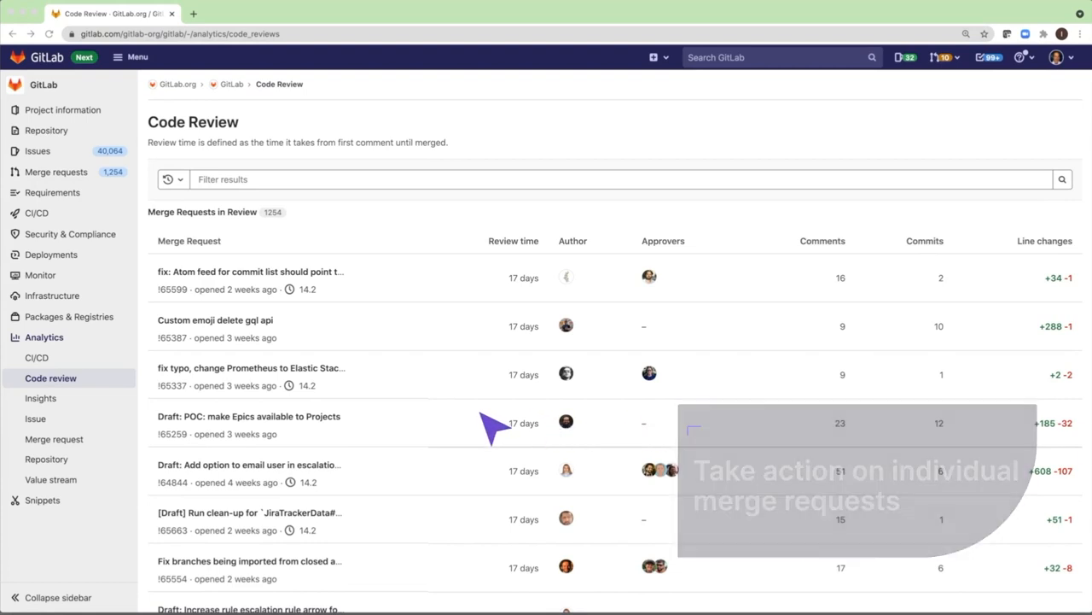
- Scroll the Code Review table and open the Atom feed commit-list fix in a new tab
{"action": "scroll", "scroll_direction": "down", "scroll_amount": 3}
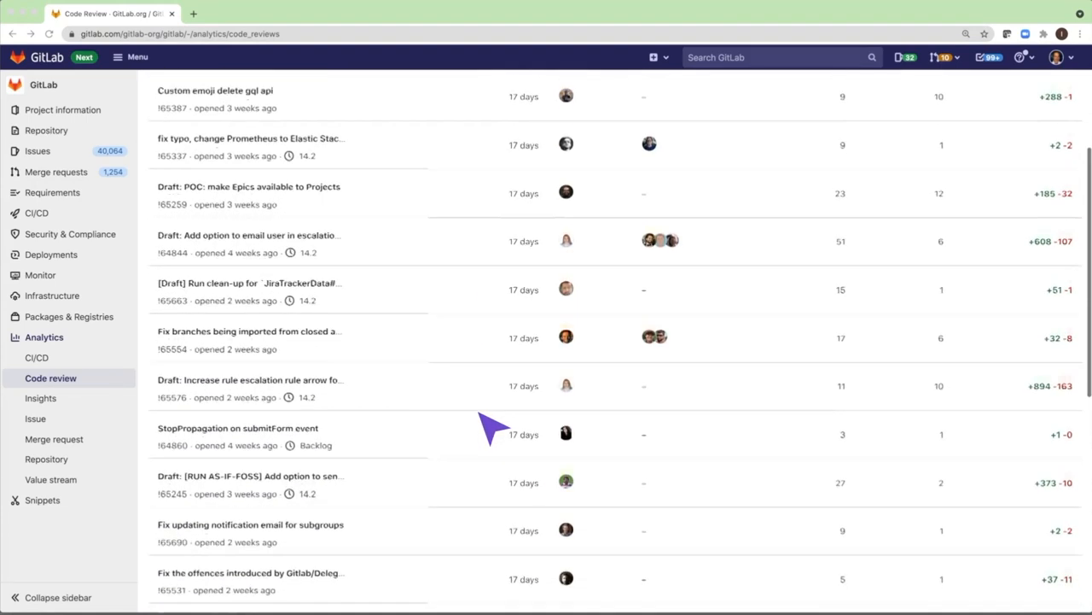
{"action": "scroll", "scroll_direction": "down", "scroll_amount": 3}
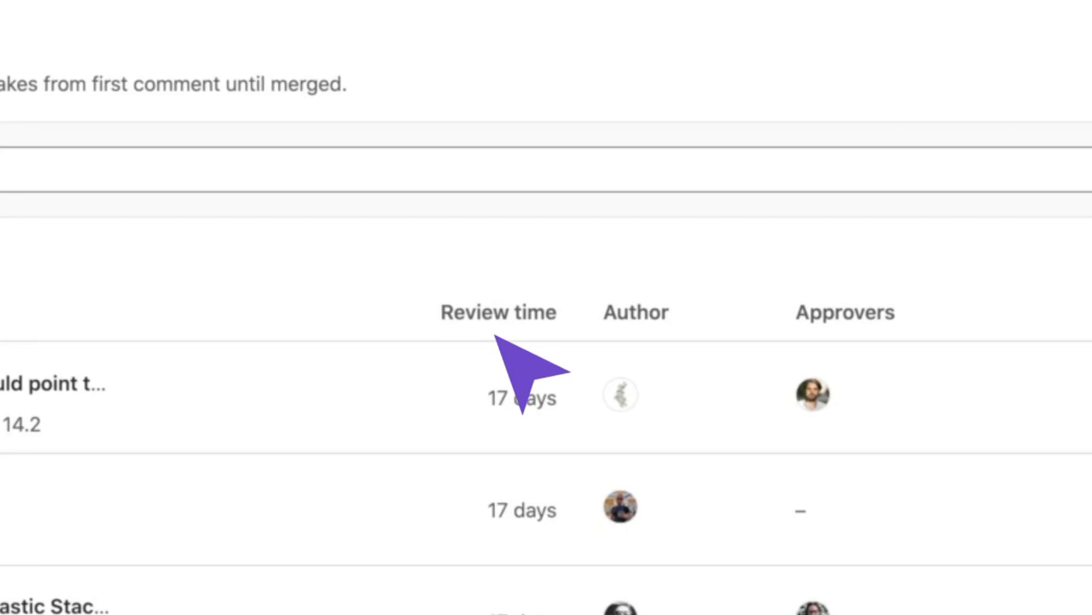
{"action": "scroll", "scroll_direction": "up", "scroll_amount": 3}
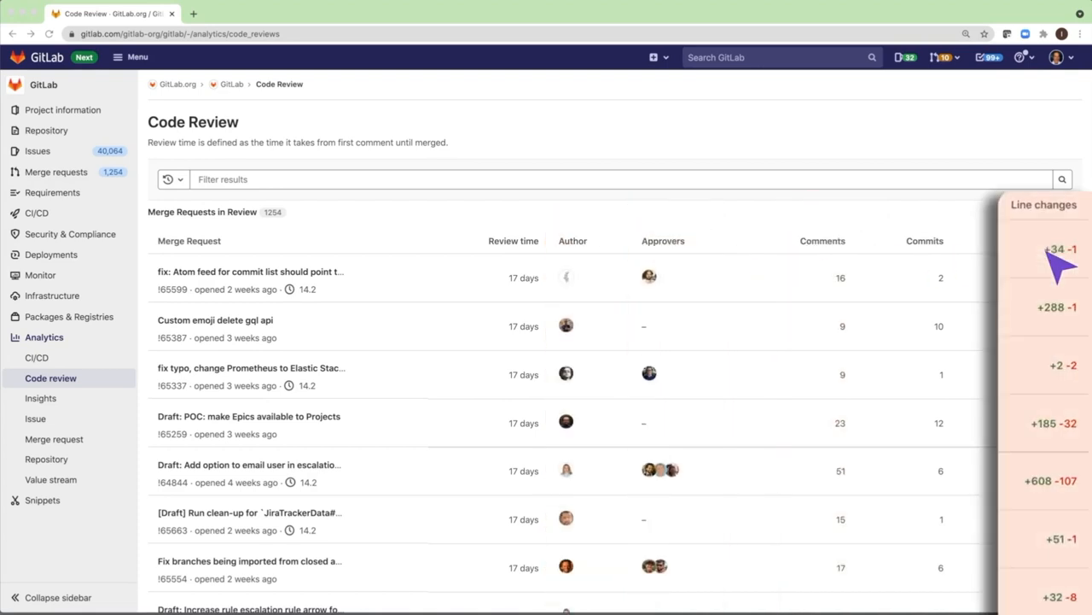
{"action": "left_click", "coordinate": [250, 271]}
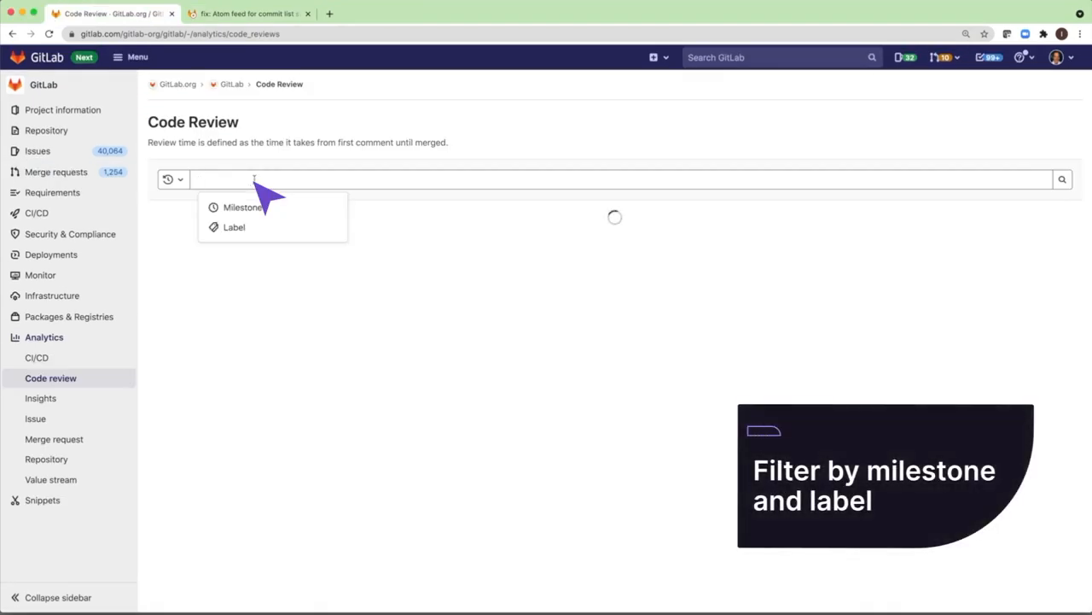
- Filter the Code Review results by Milestone is 14.3
{"action": "left_click", "coordinate": [243, 206]}
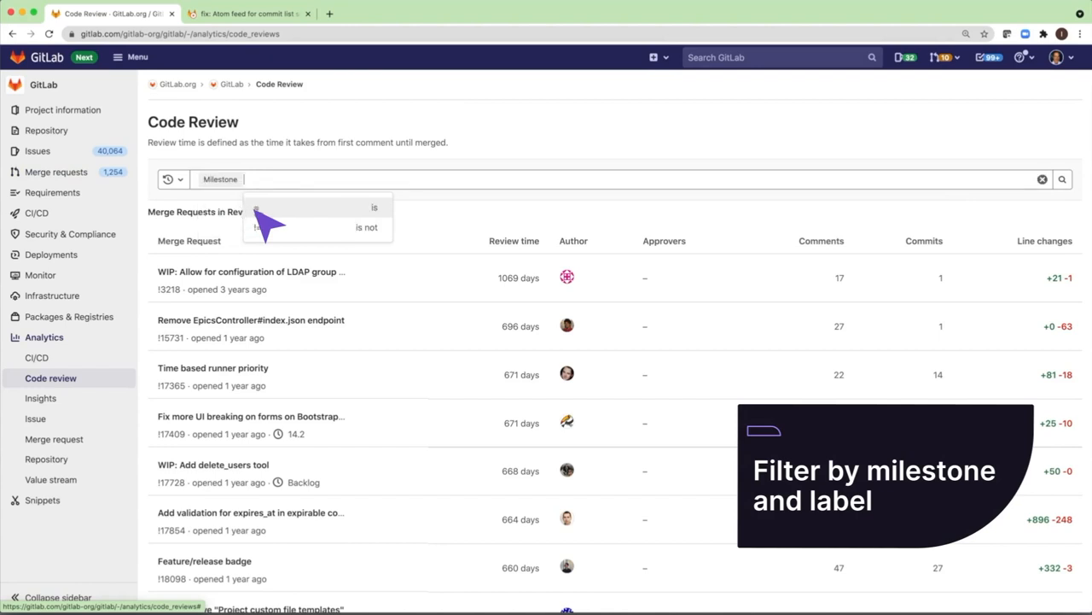
{"action": "left_click", "coordinate": [374, 207]}
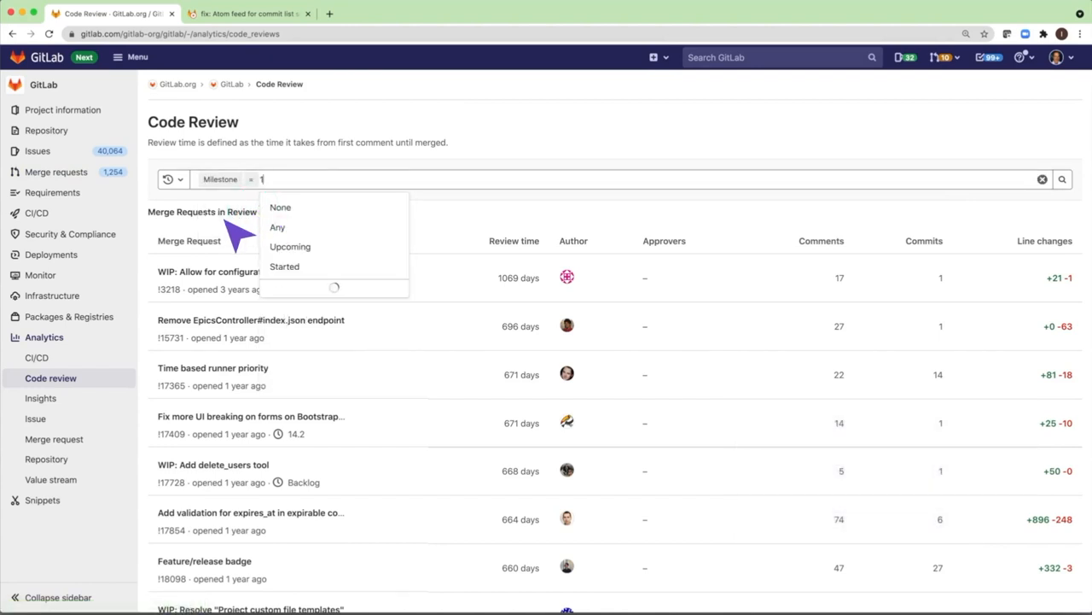
{"action": "type", "text": "4."}
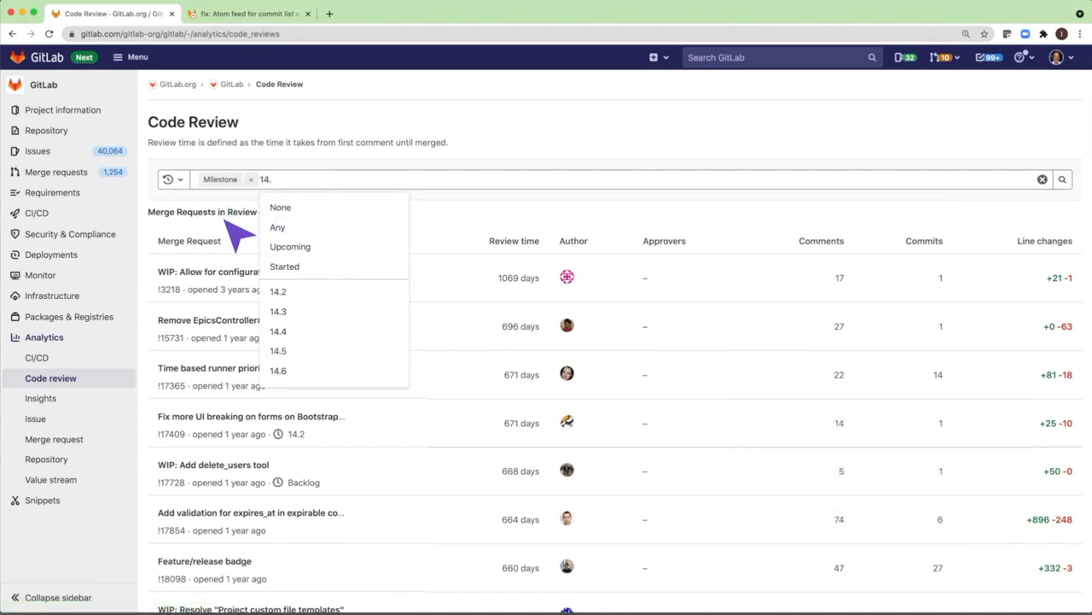
{"action": "left_click", "coordinate": [278, 311]}
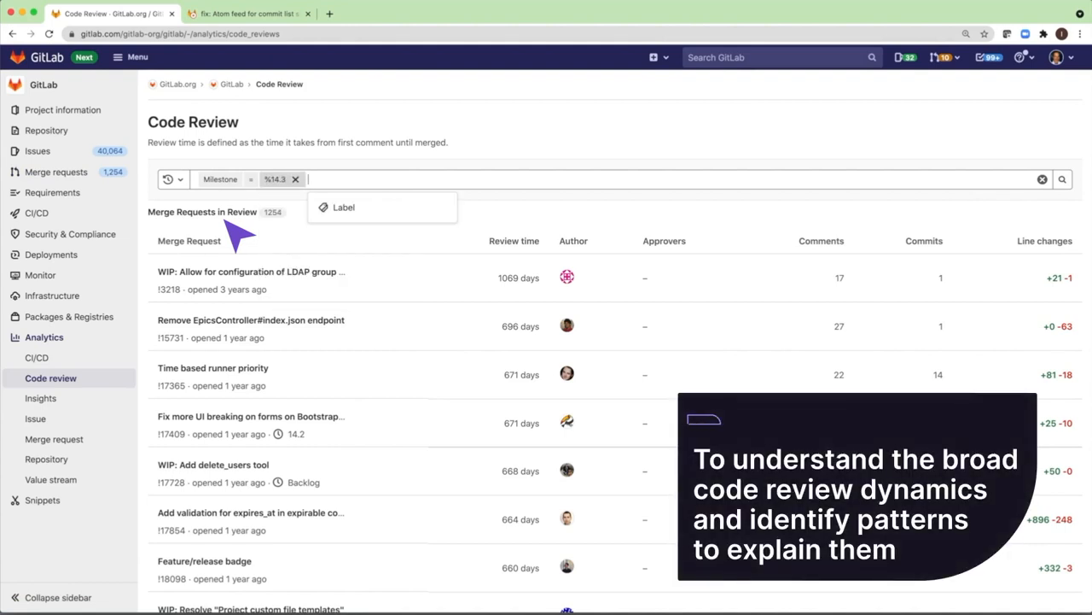